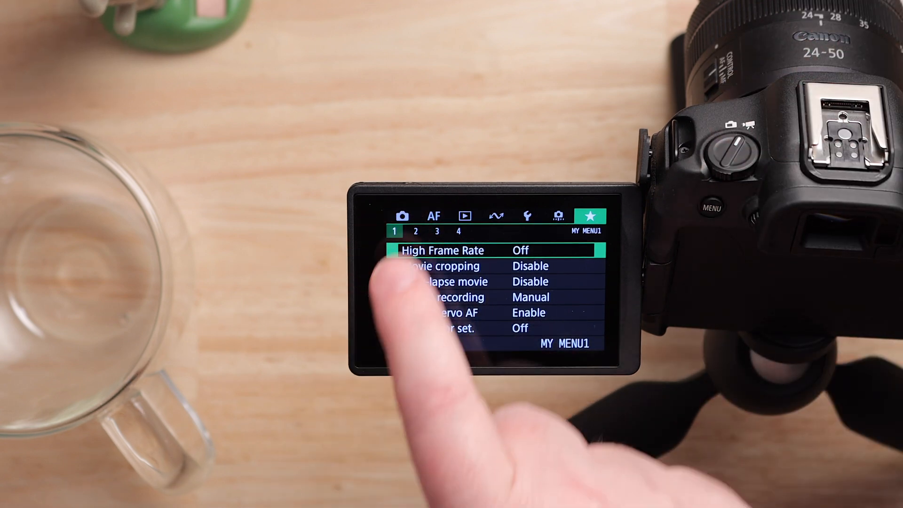
Bring up the High Frame Rate Movie screen from My Menu, currently set to off.
click(402, 216)
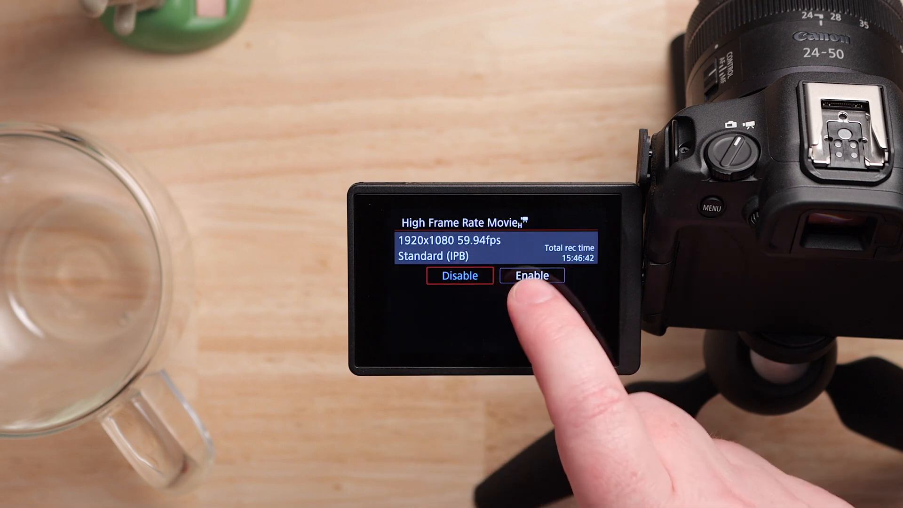
click(531, 276)
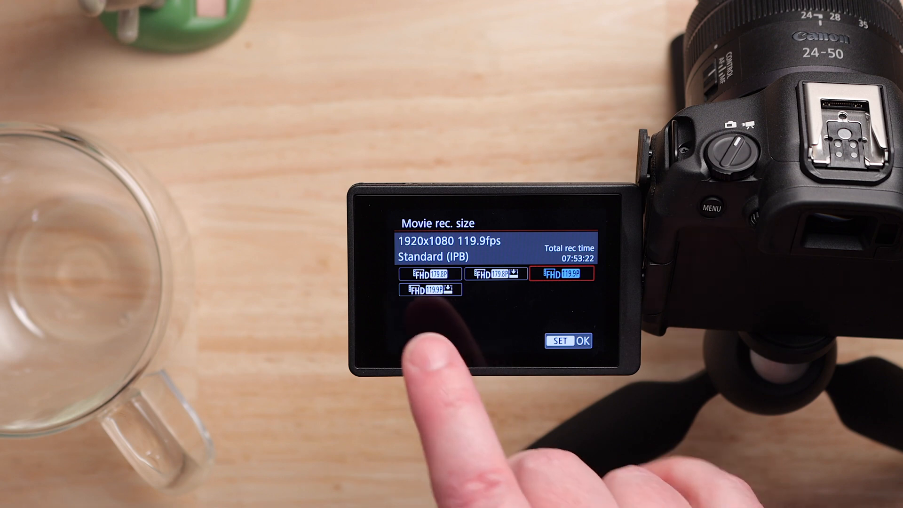
Confirm 1920x1080 119.9fps Standard (IPB) as the recording size and return to live view.
click(428, 290)
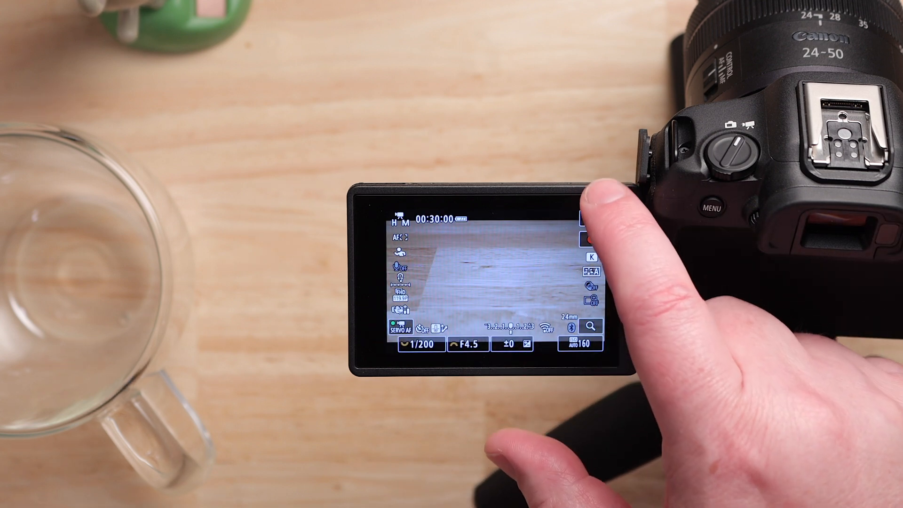
Reopen the Movie rec. size choices from Quick Control to verify 1920x1080 119.9fps Standard (IPB).
click(402, 295)
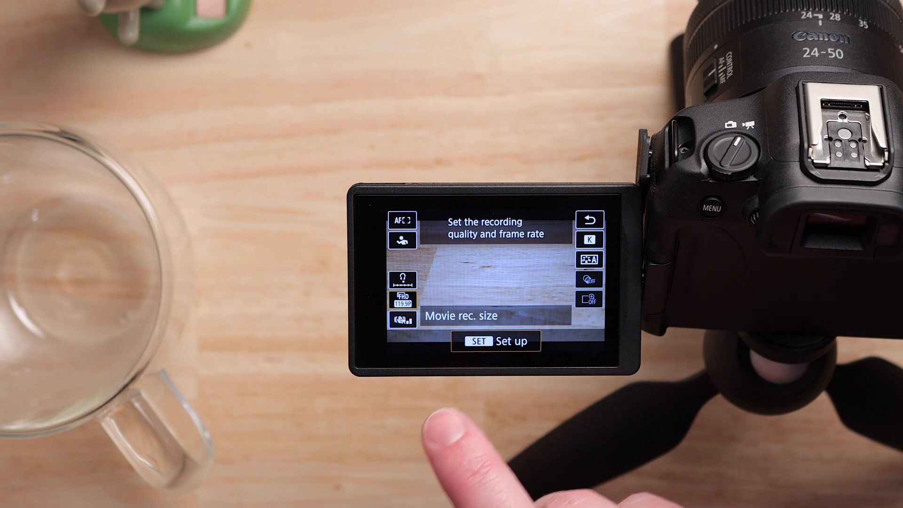
click(492, 341)
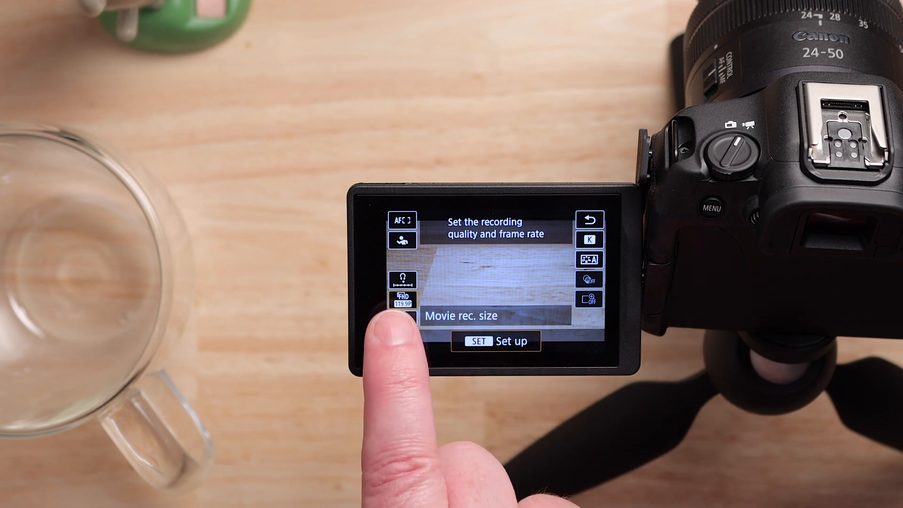
click(401, 302)
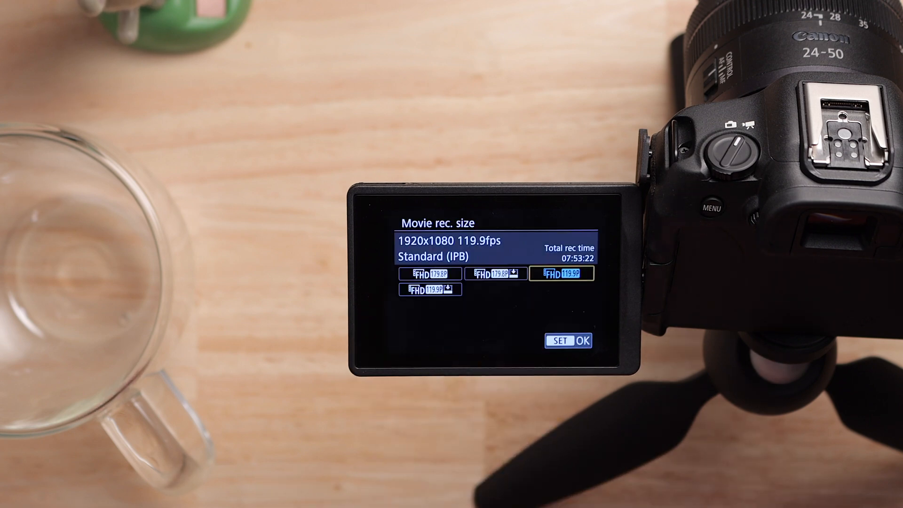